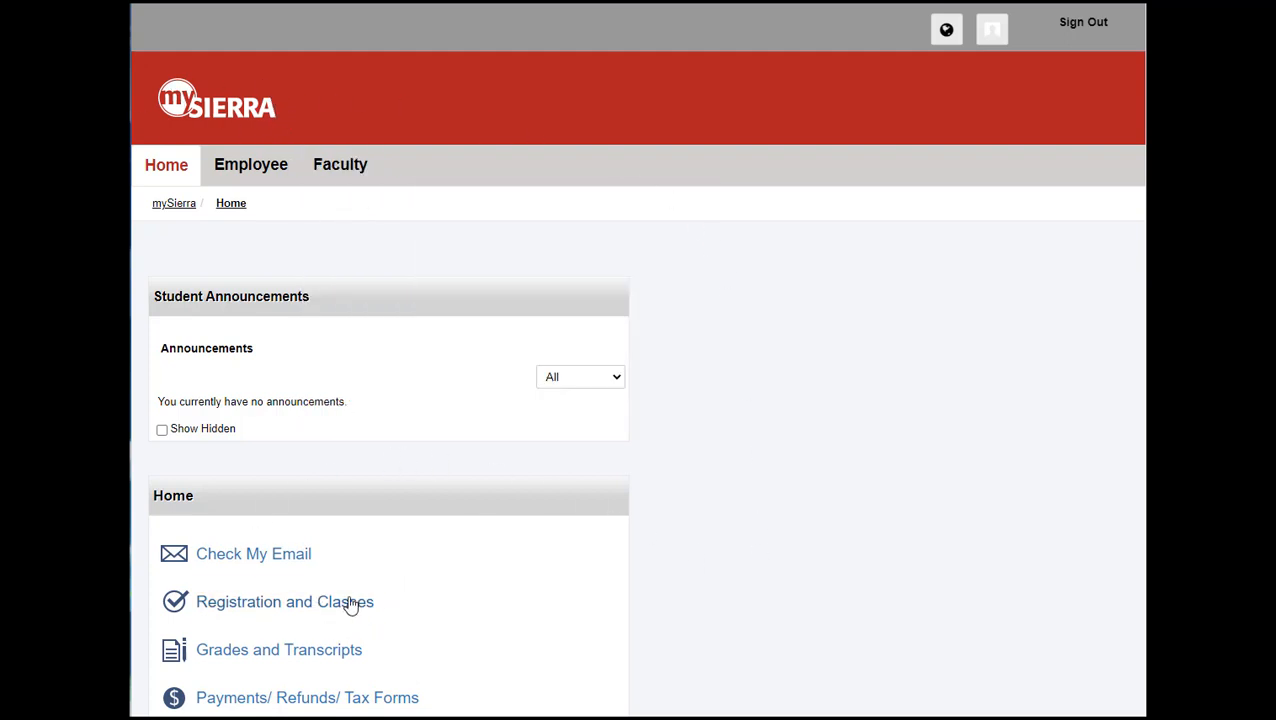
- Go to the Registration and Classes page from the mySierra Home page
click(284, 600)
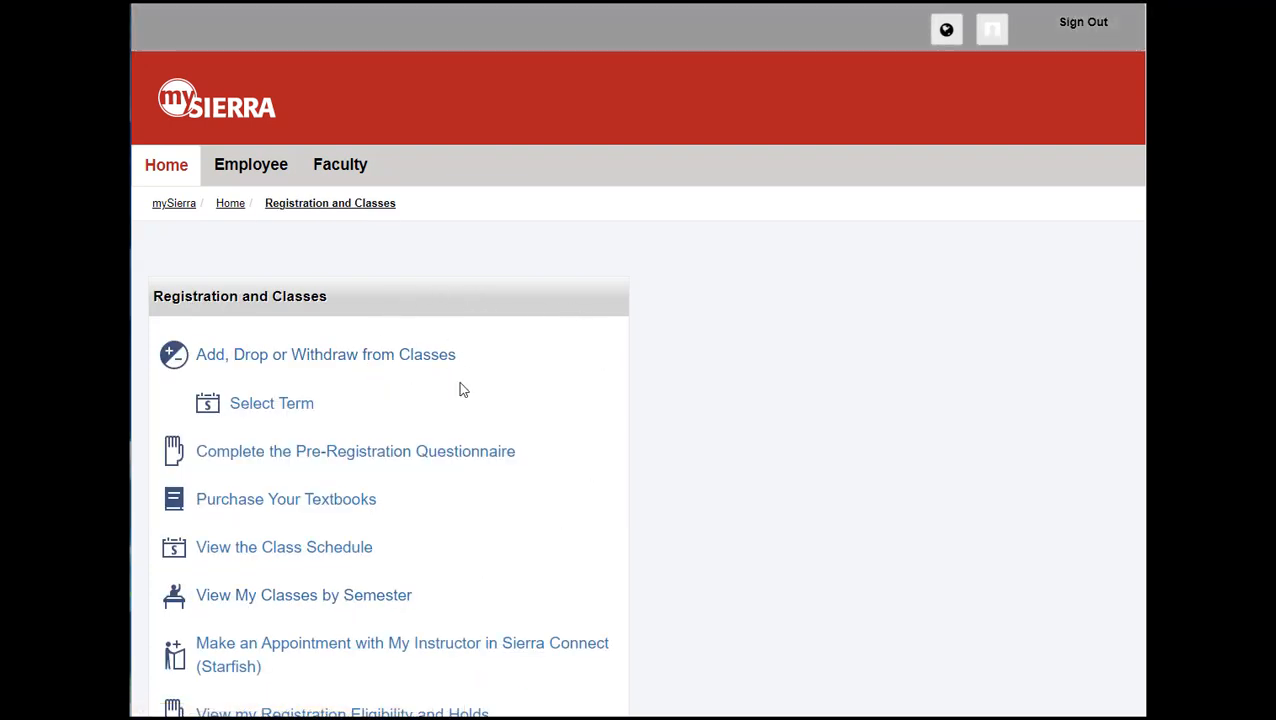
- Enter Add, Drop or Withdraw from Classes with Spring 2023 as the registration term
click(272, 404)
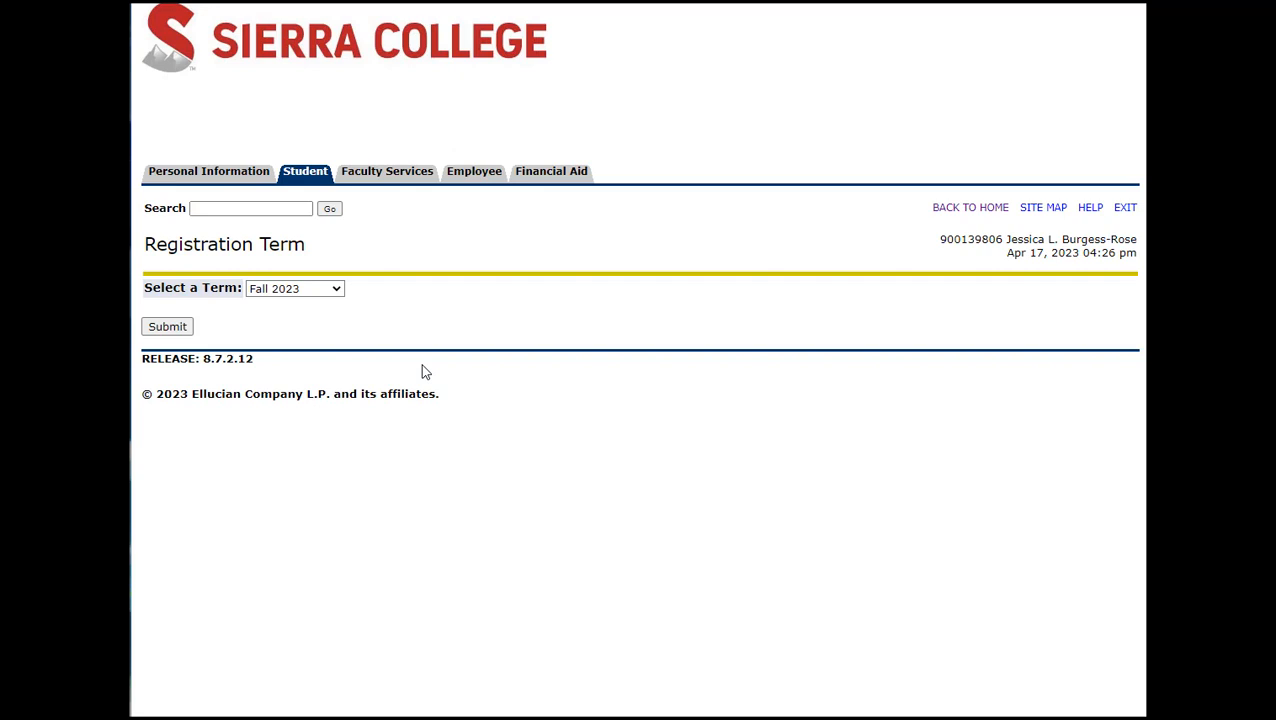
click(294, 288)
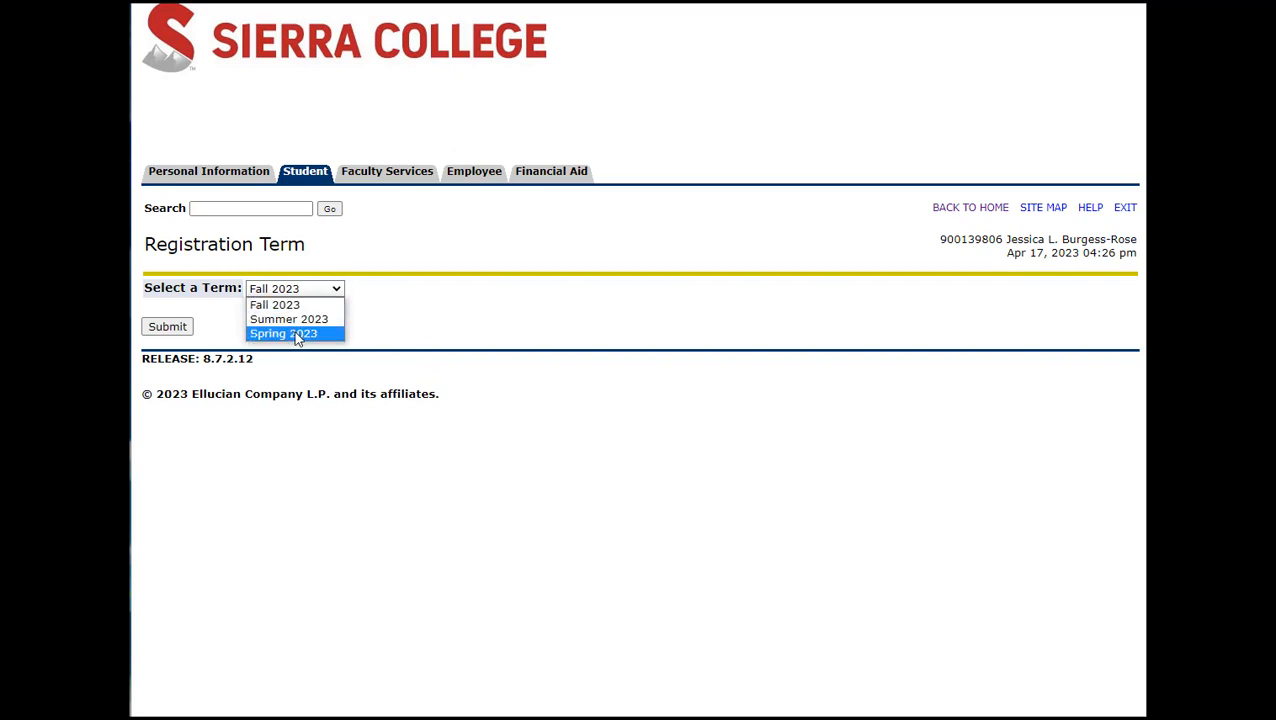
click(284, 332)
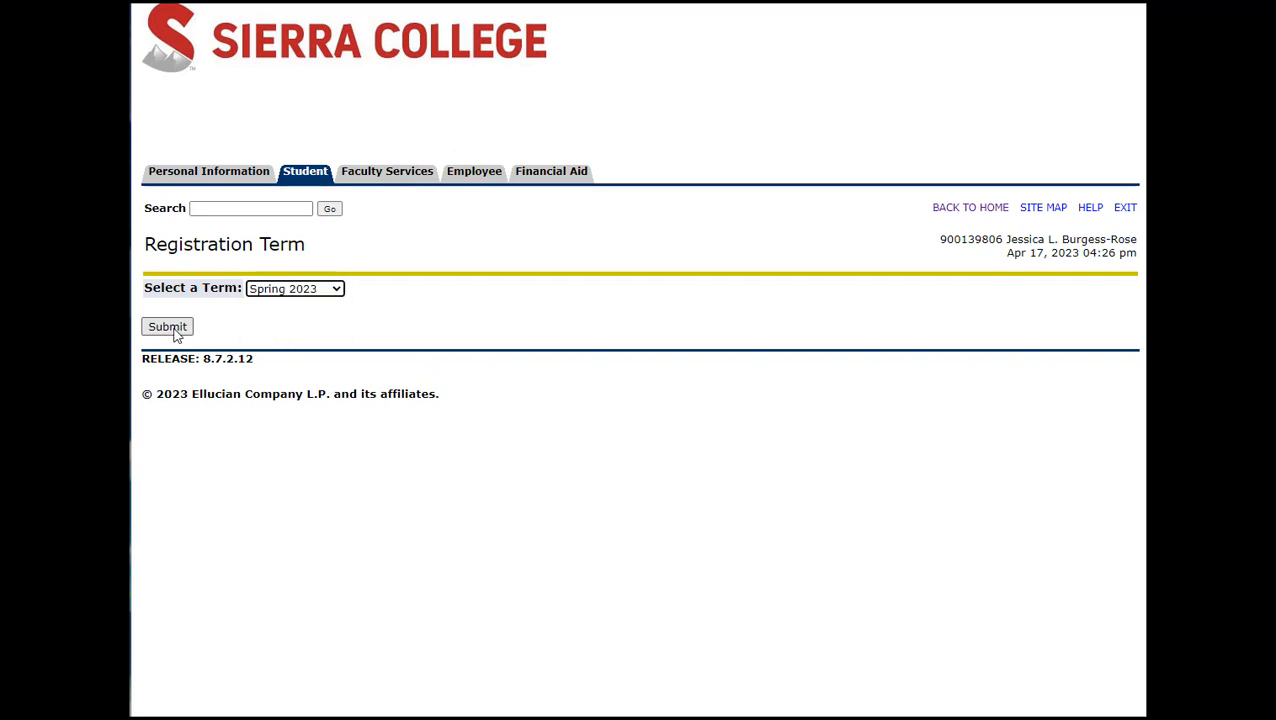
click(168, 326)
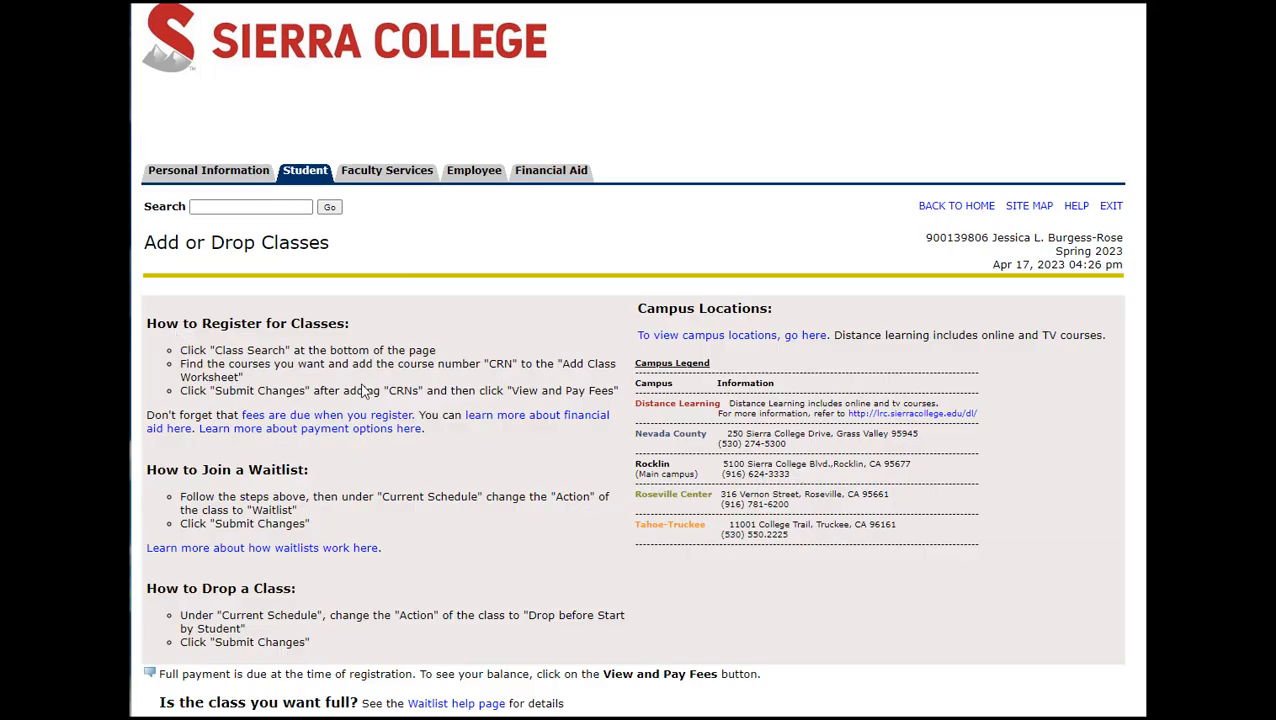
- From the first CRN box of the Add Classes Worksheet, launch the Class Schedule search
scroll(down, 3)
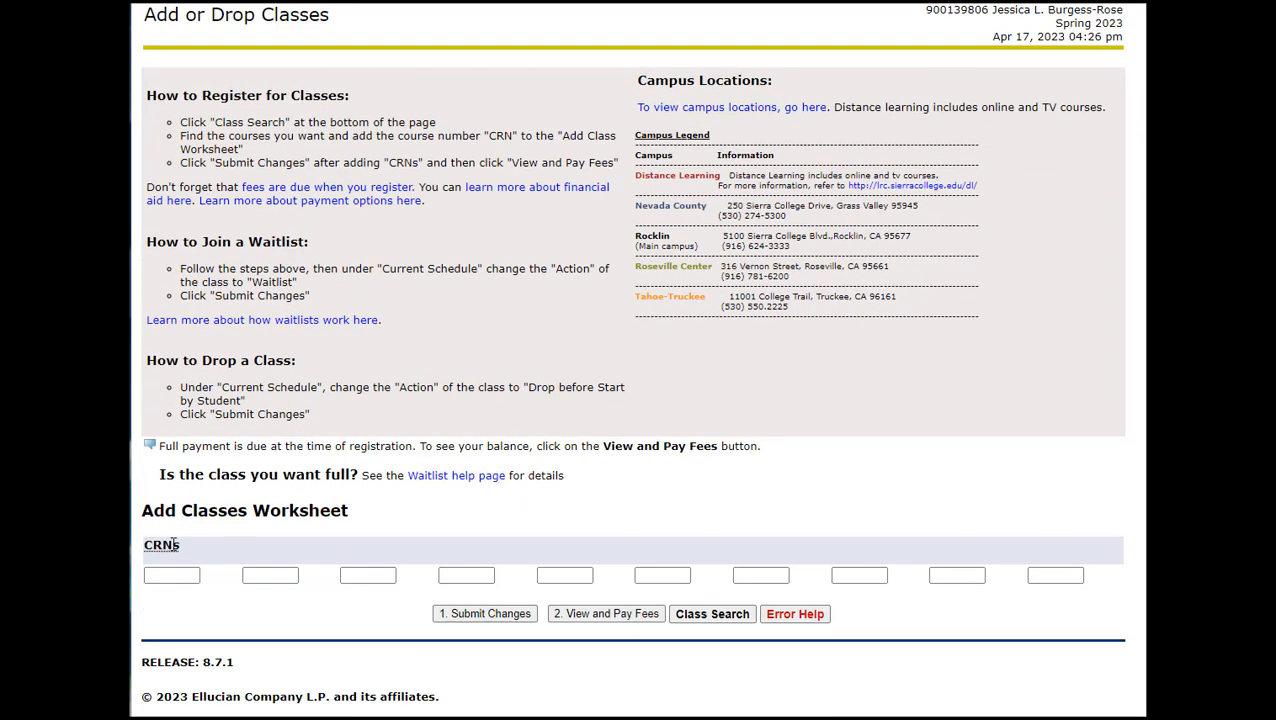
double_click(160, 544)
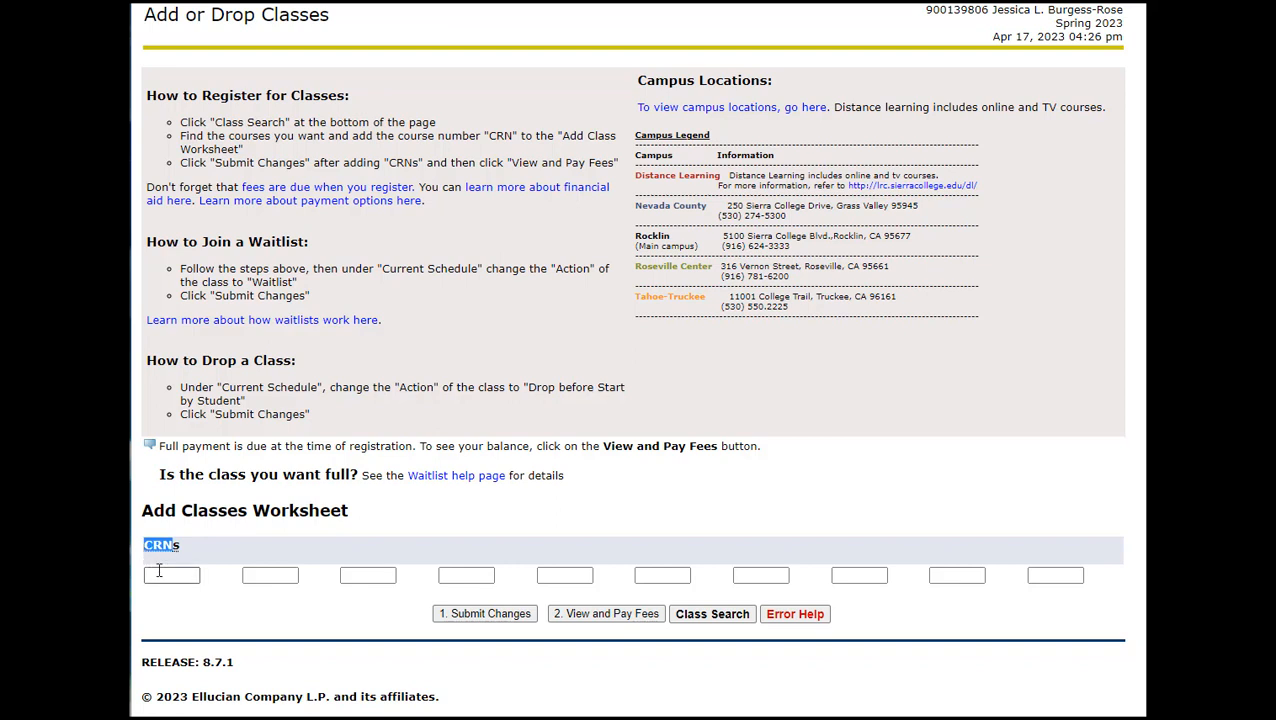
click(172, 576)
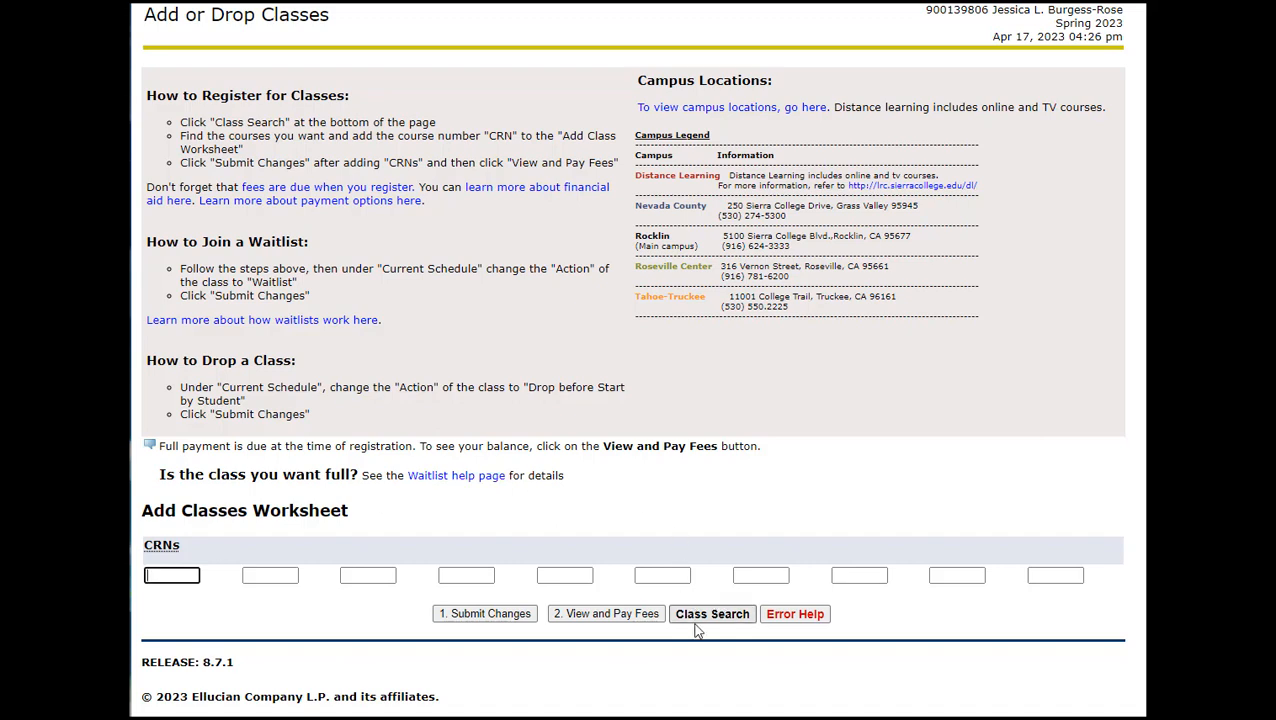
click(712, 612)
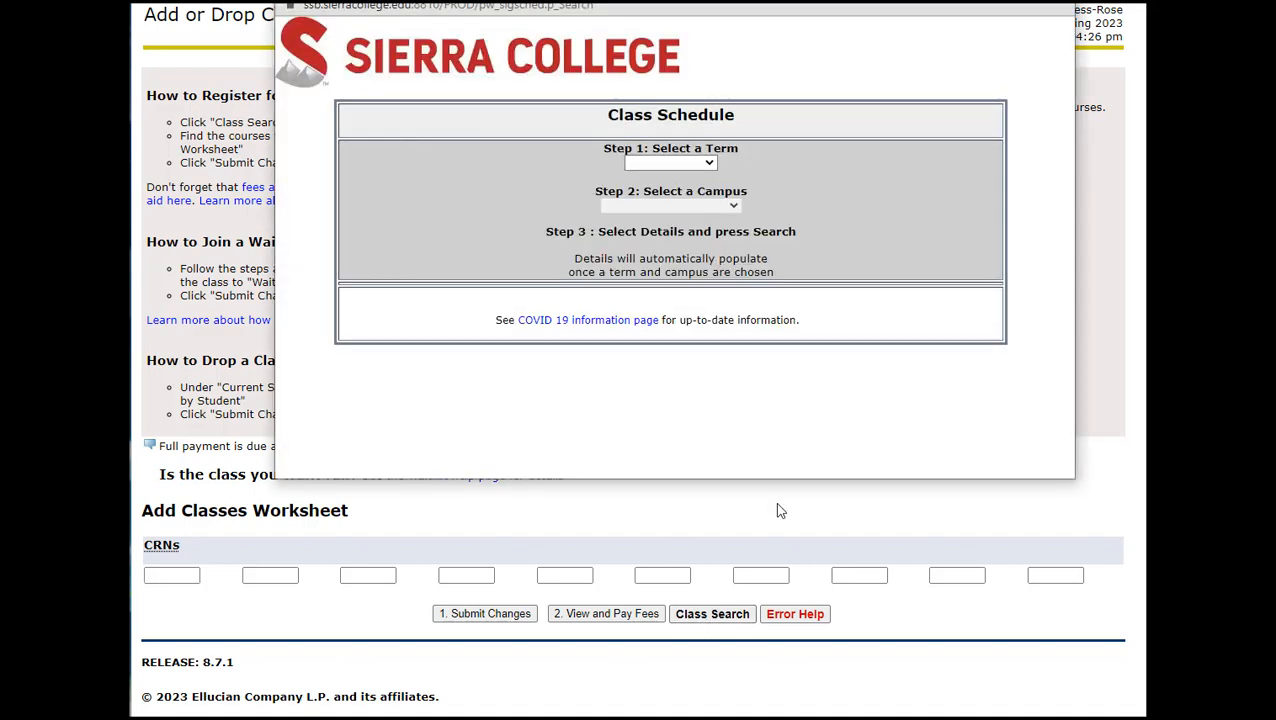
- Set the schedule search to Spring 2023, All Campuses, scrolling toward the PHOT Photography subject
click(670, 162)
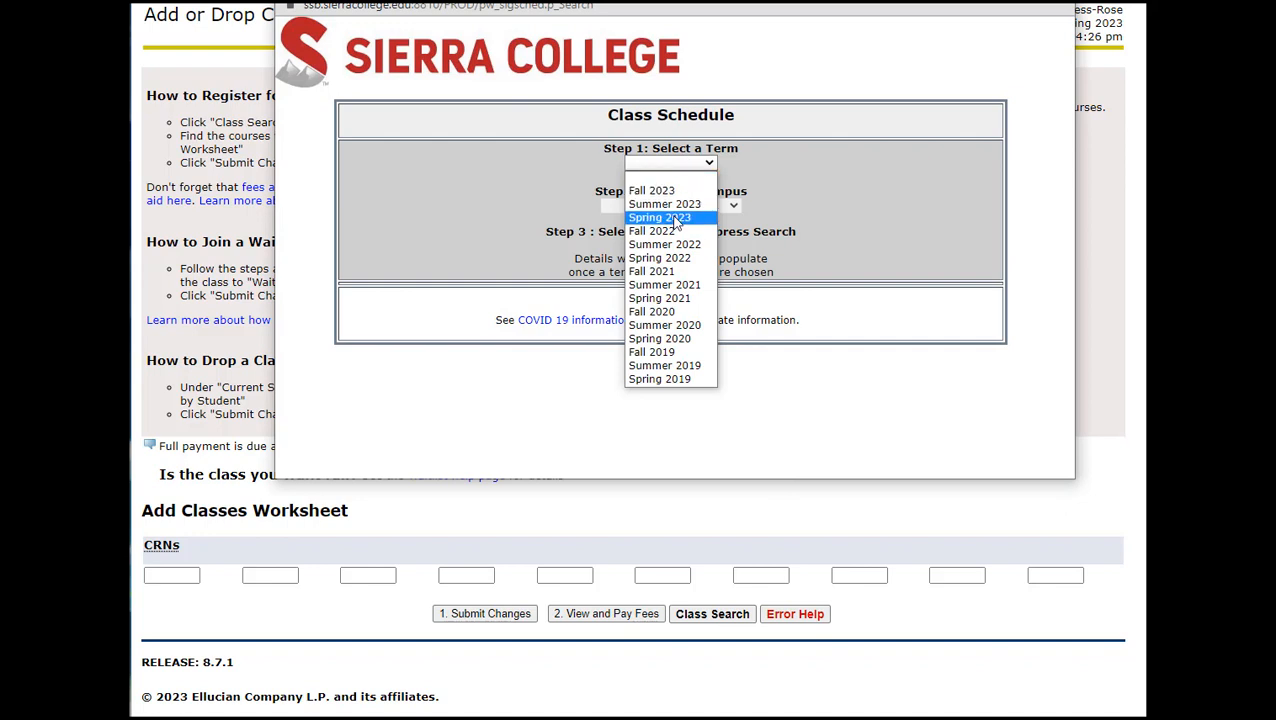
click(658, 216)
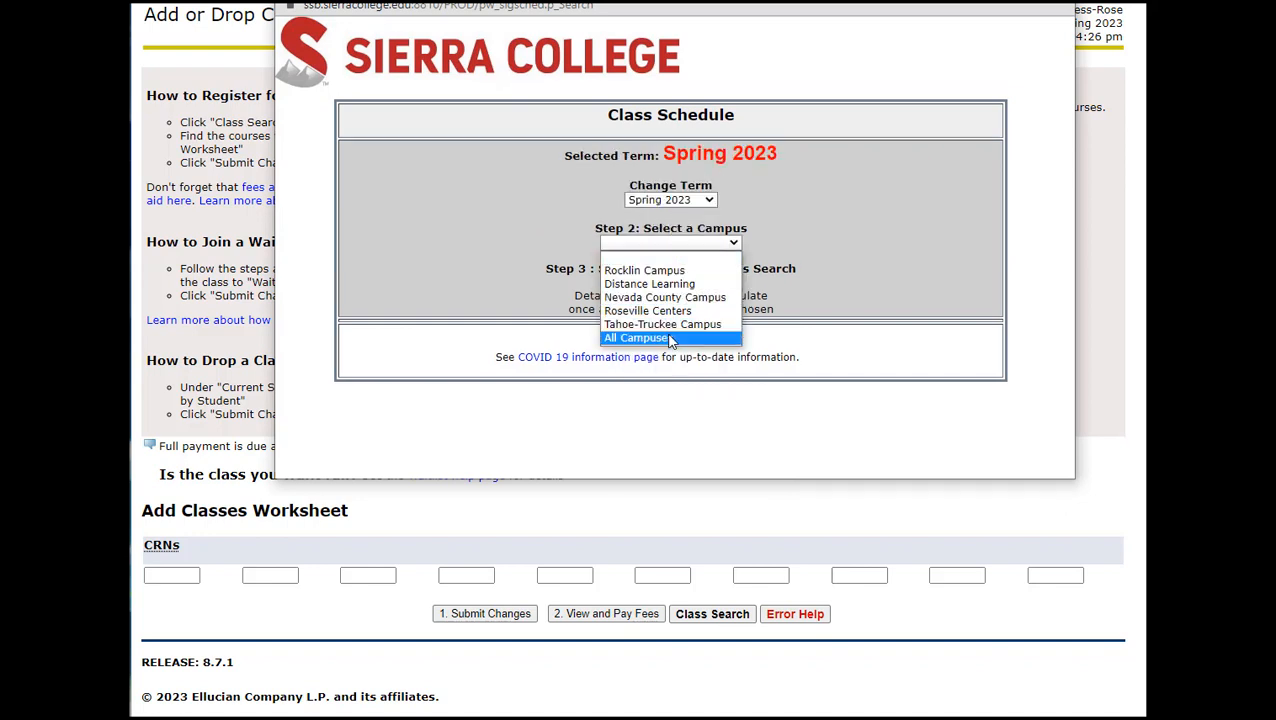
click(636, 336)
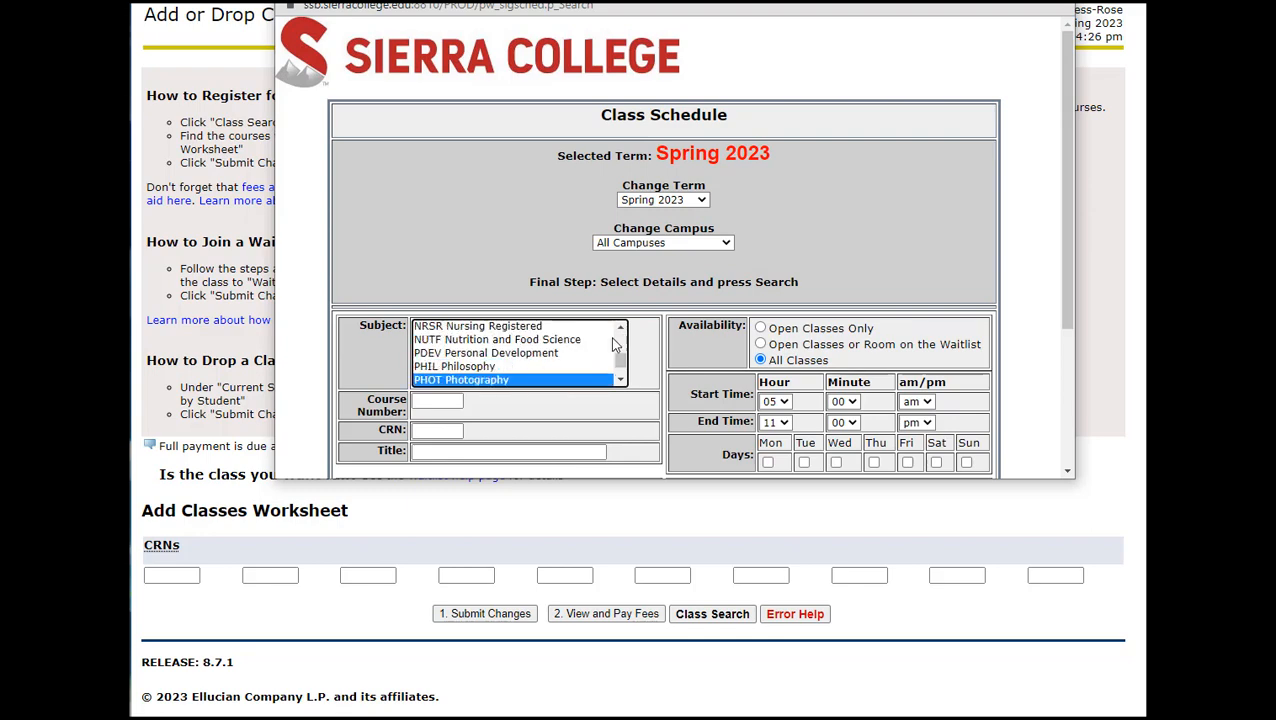
scroll(down, 3)
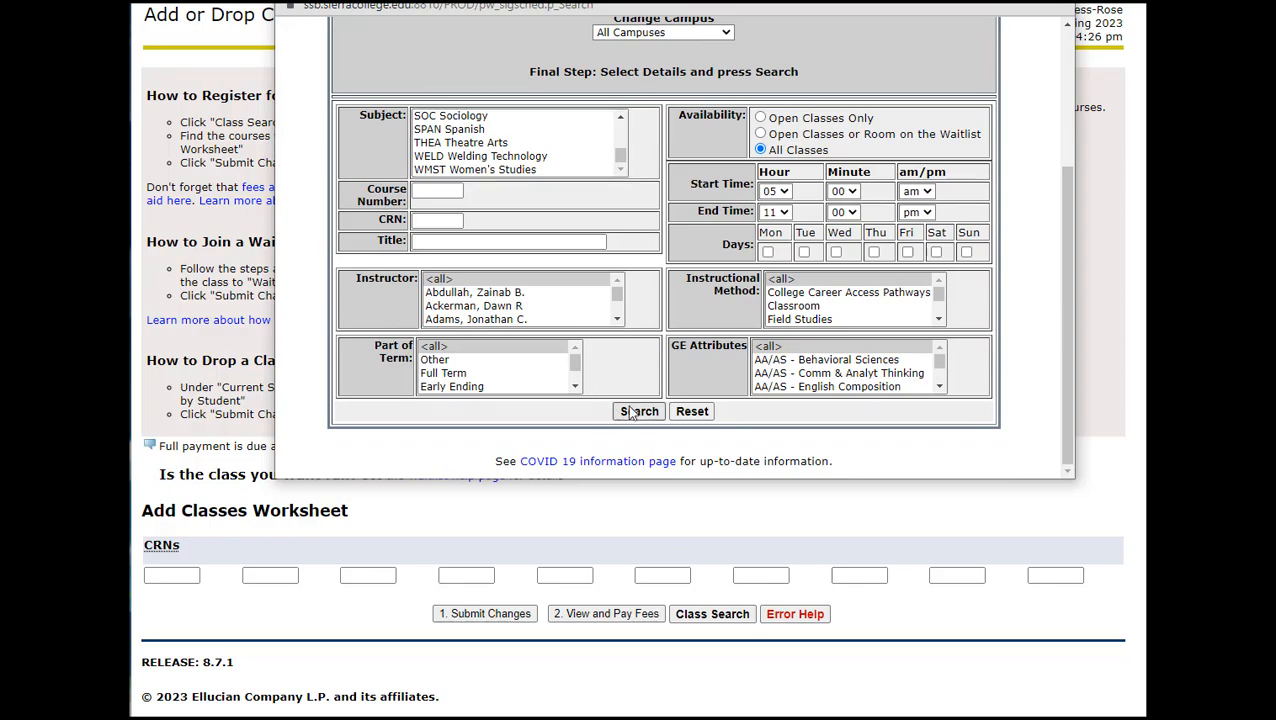
- Run the Photography search, find PHOT 0090P Outdoor Portrait Workshop CRN 44864, and close the schedule window
click(640, 412)
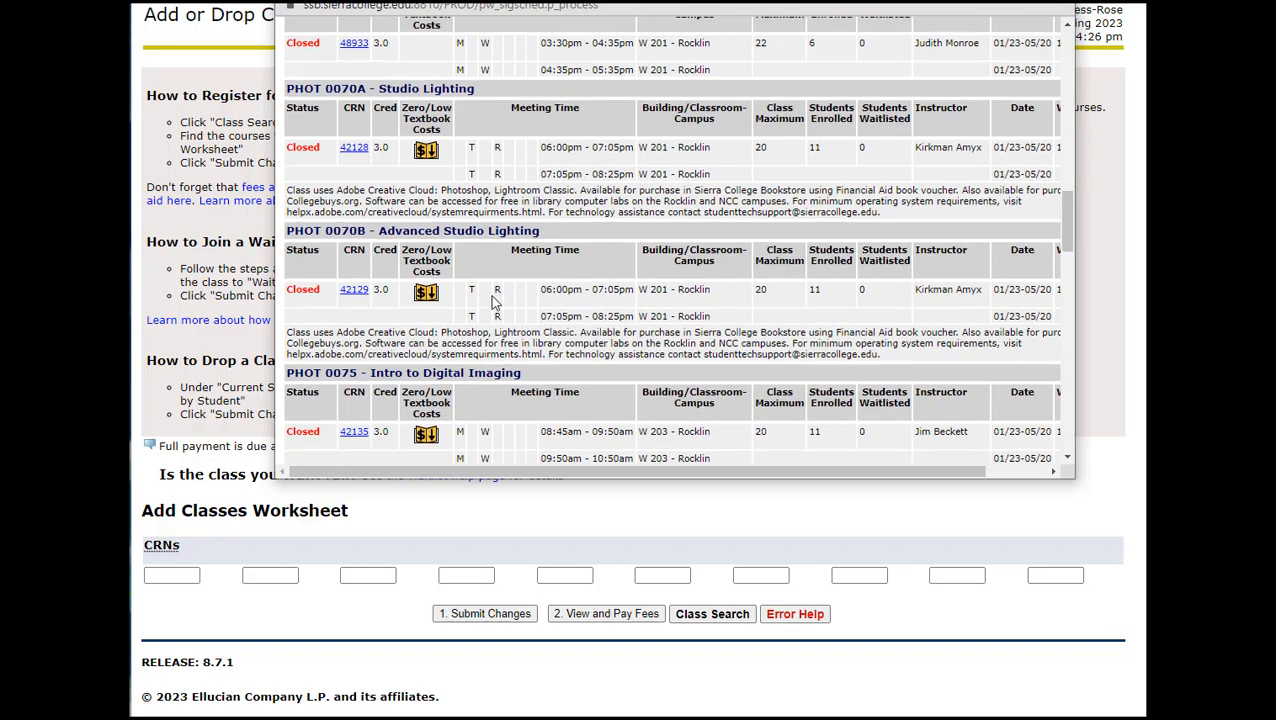
scroll(down, 3)
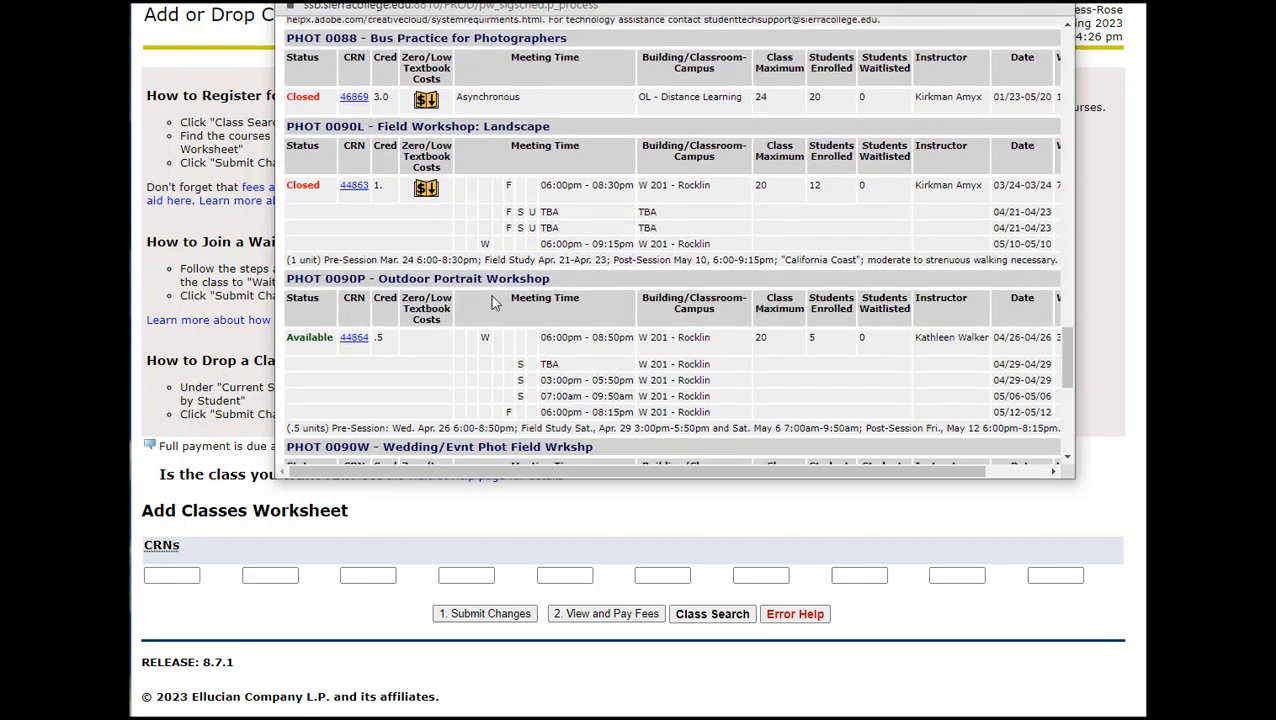
scroll(down, 3)
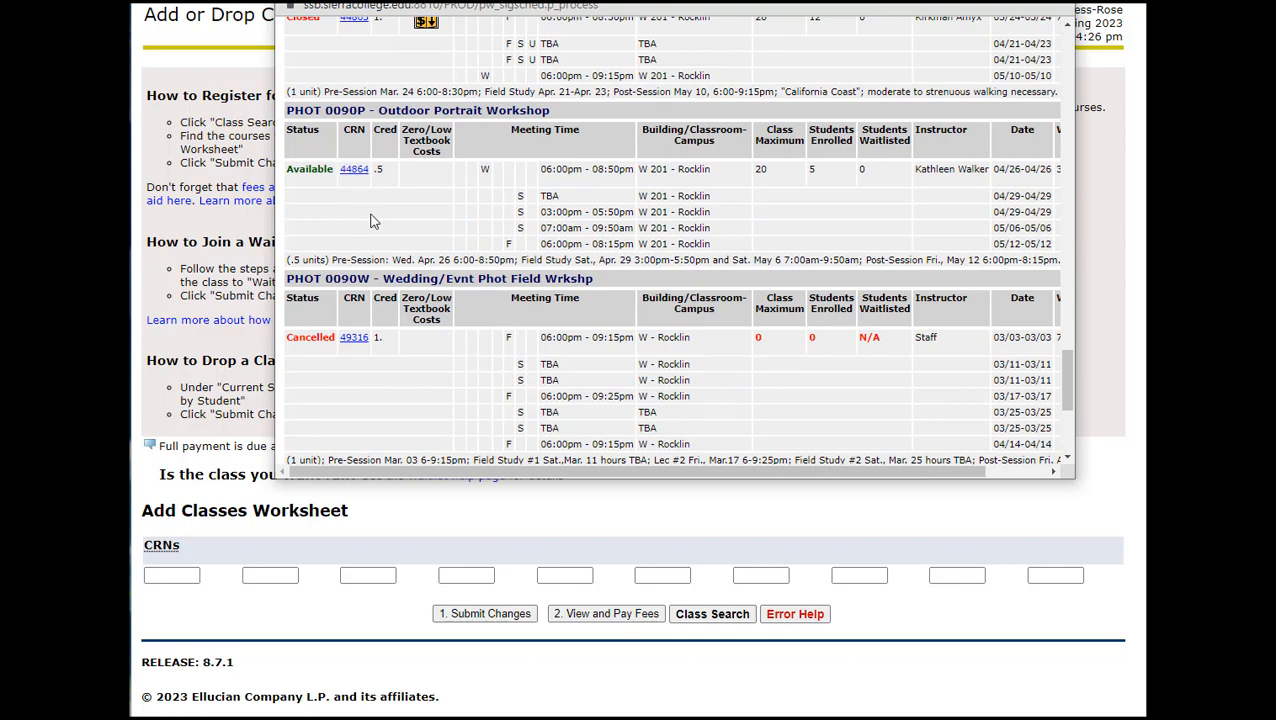
mouse_move(590, 212)
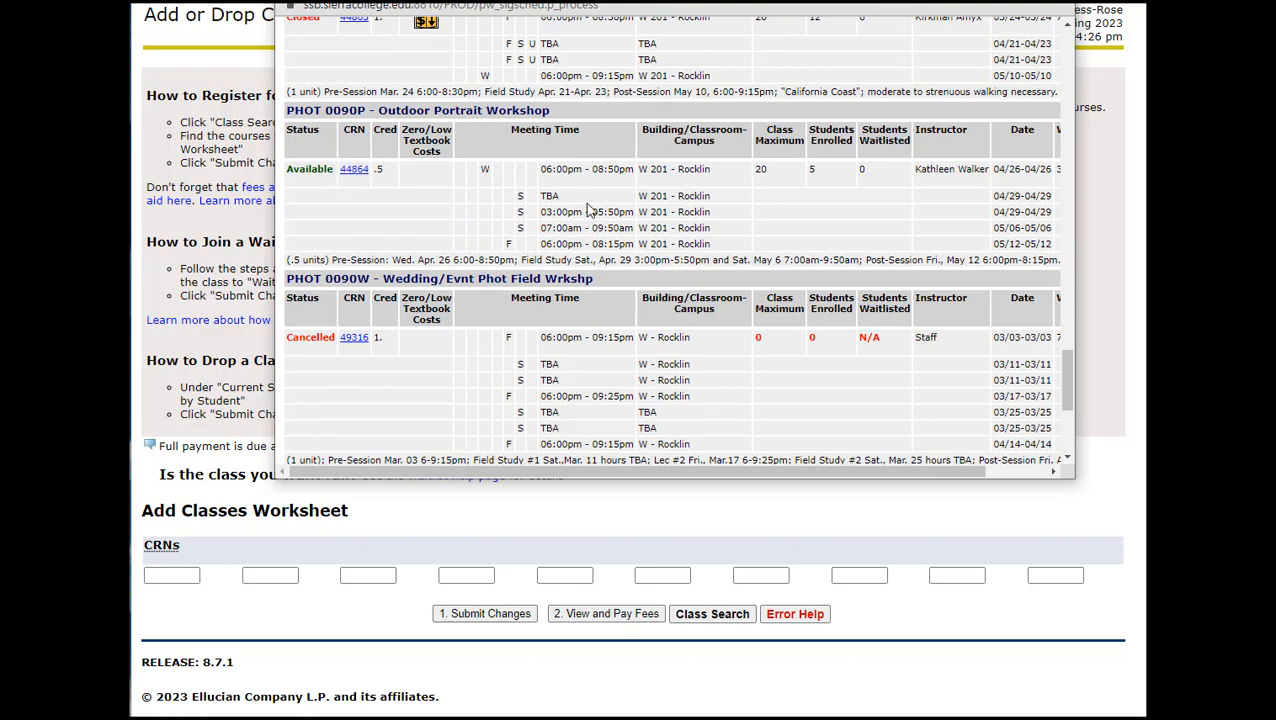
double_click(692, 168)
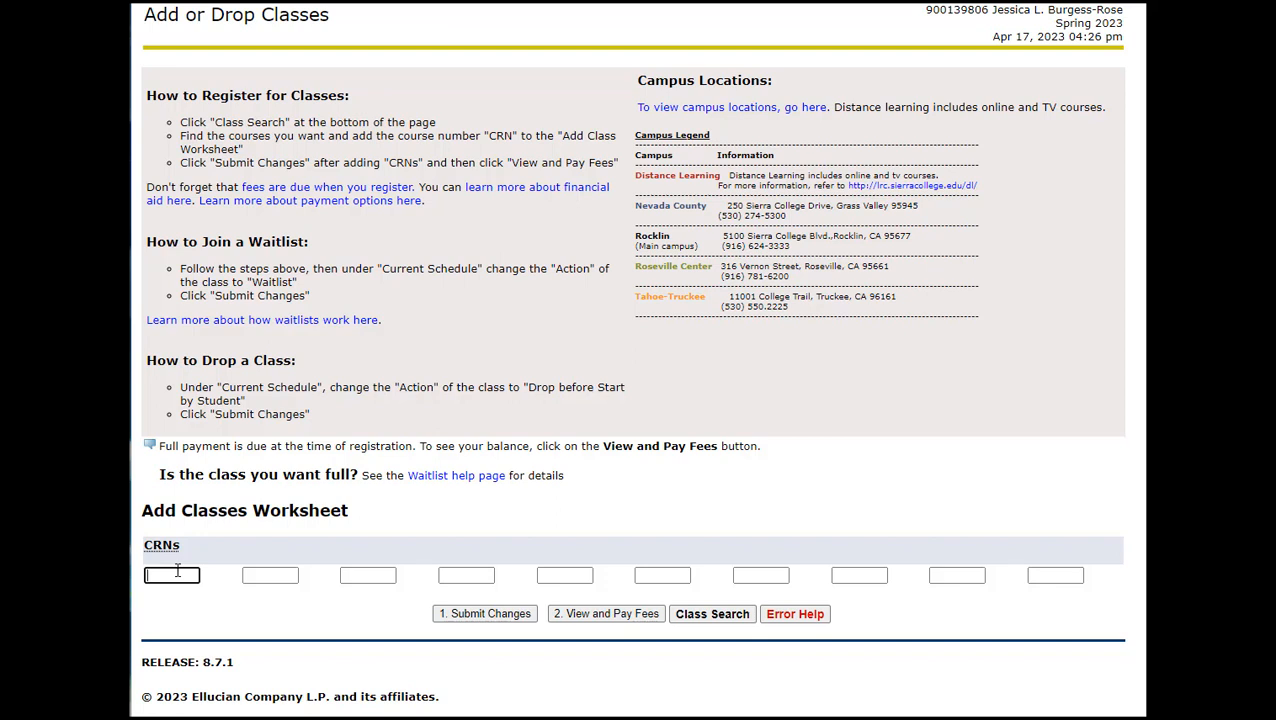
- Register for CRN 44864 Outdoor Portrait Workshop by submitting it in the Add Classes Worksheet
text(44864)
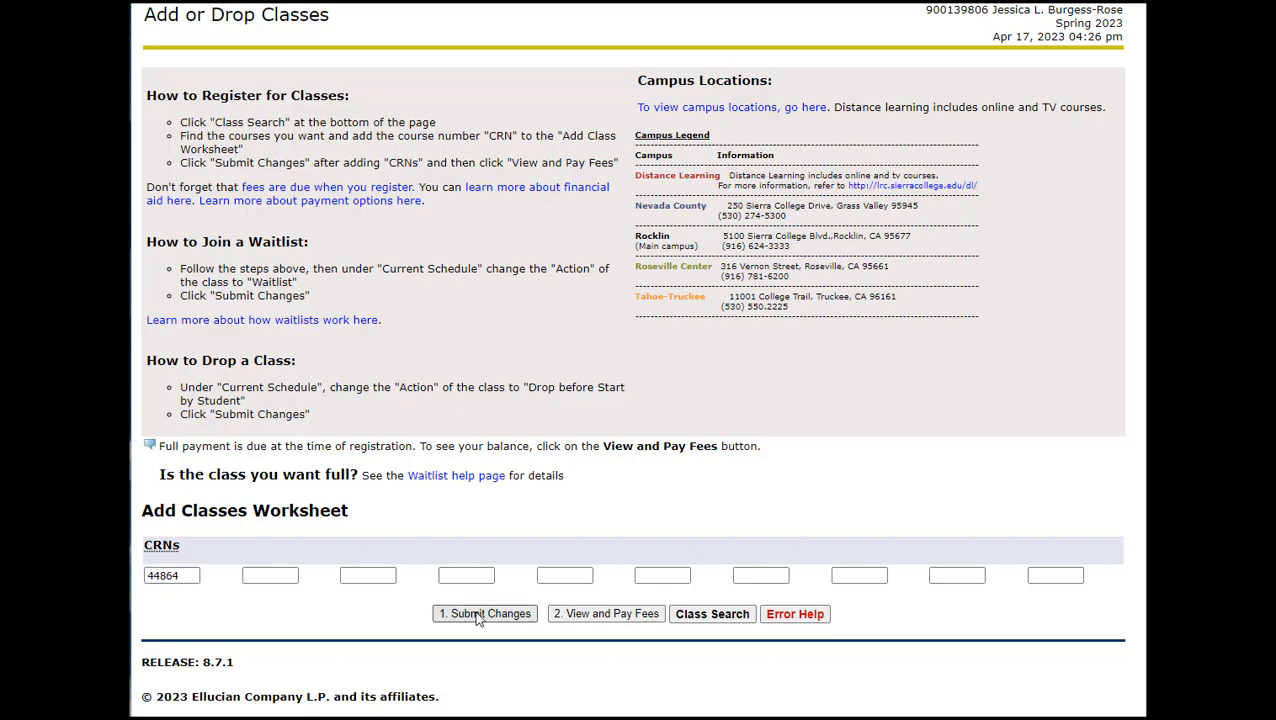
click(484, 612)
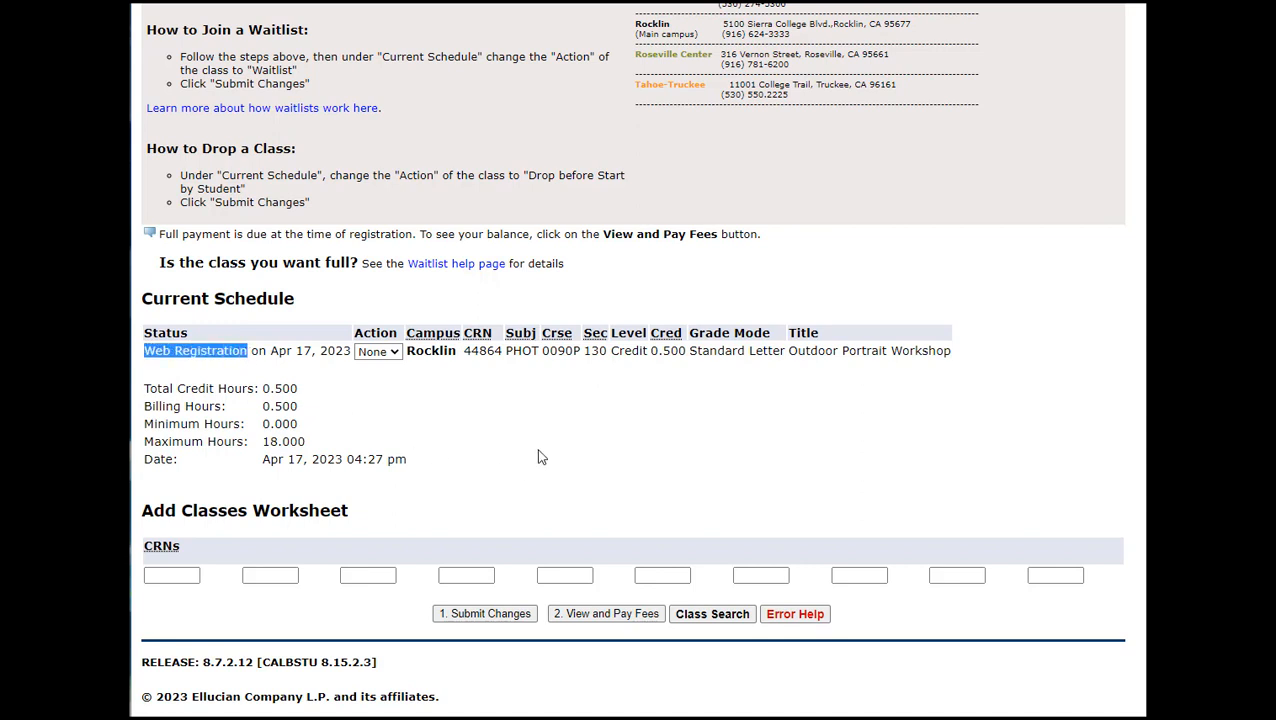
mouse_move(550, 456)
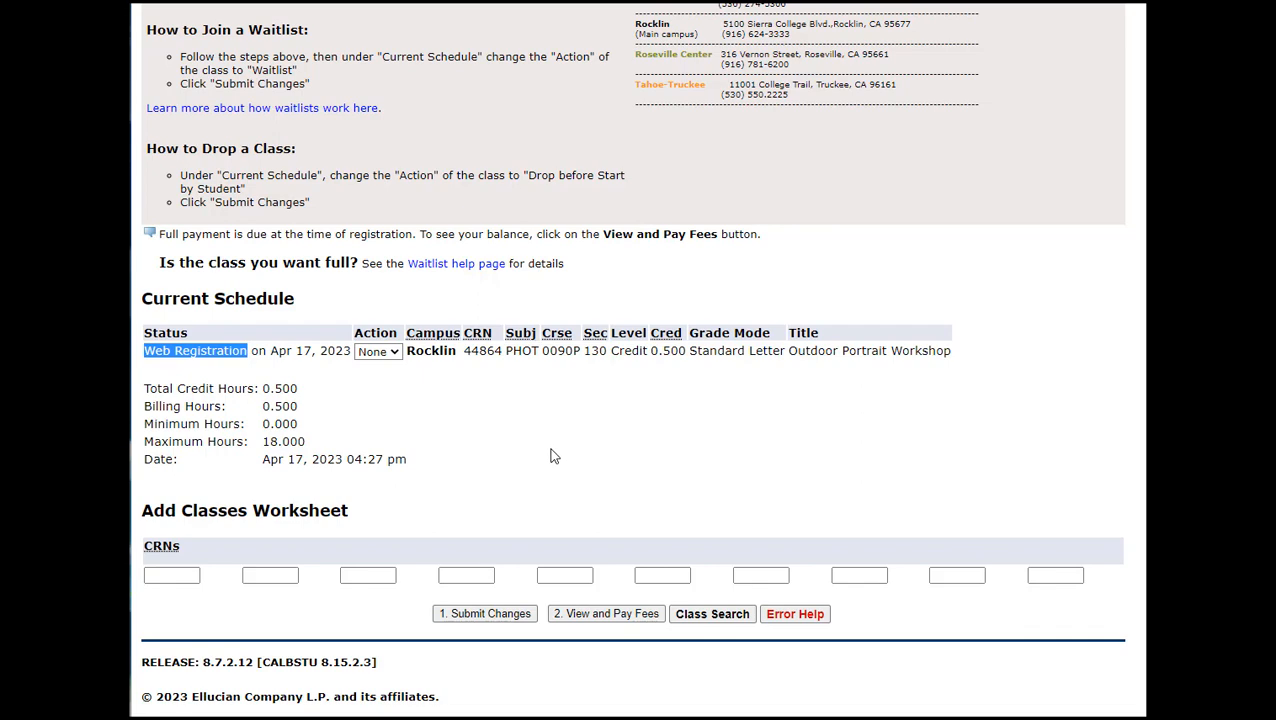
mouse_move(676, 574)
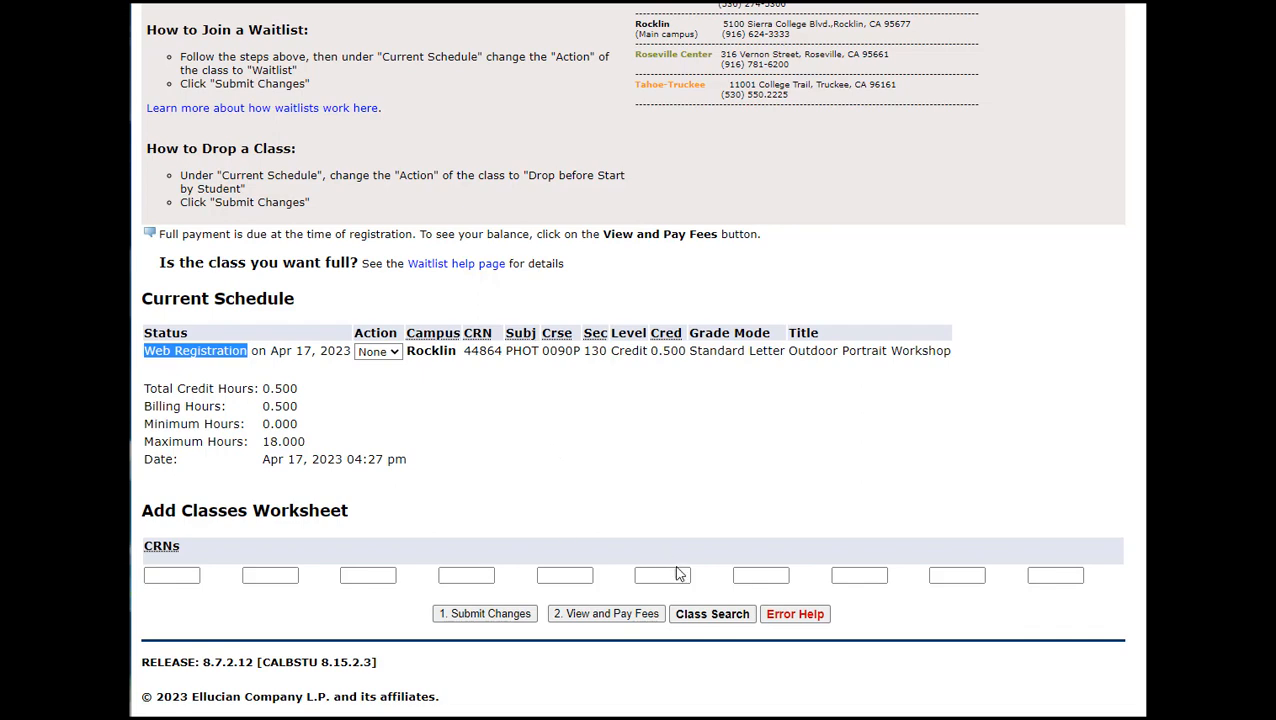